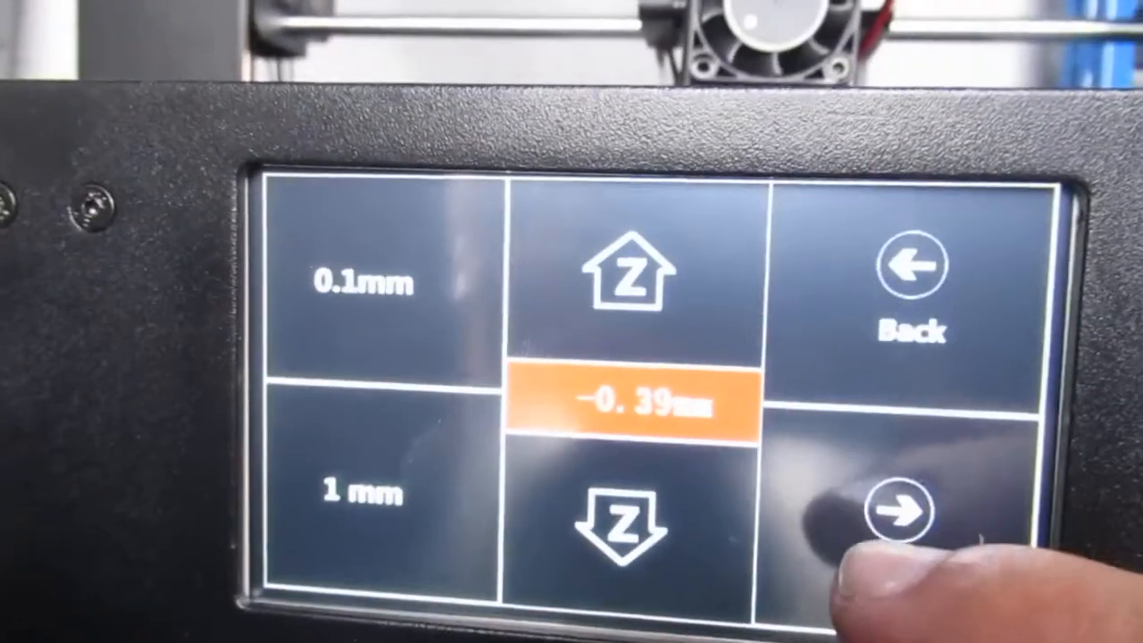
Confirm the -0.39 mm Z offset and begin auto-leveling.
{"action": "left_click", "coordinate": [911, 505]}
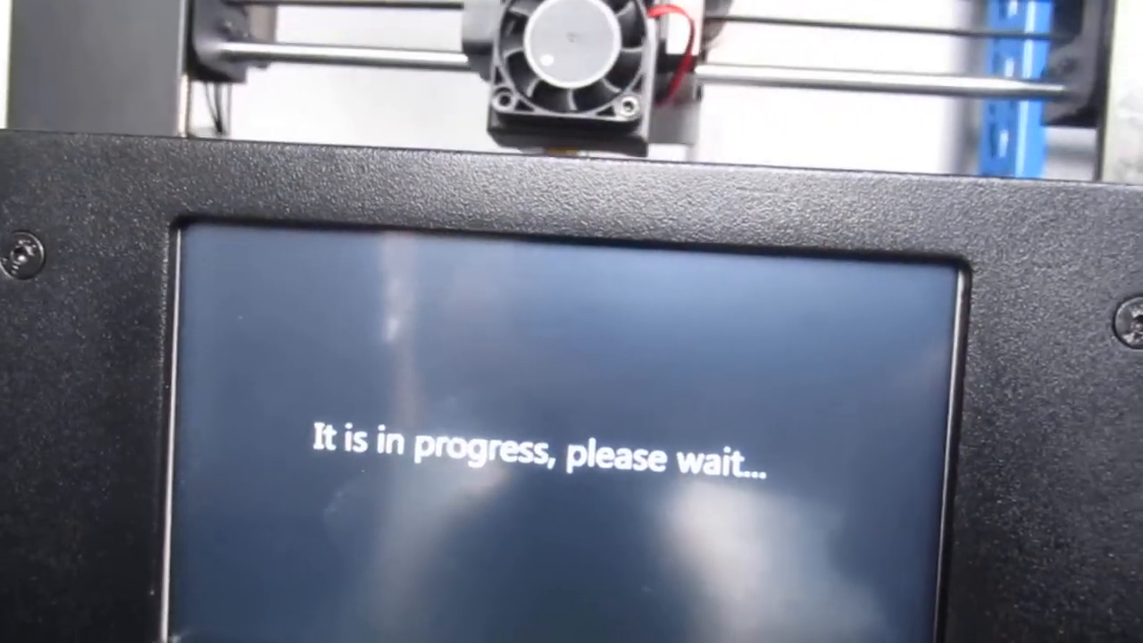